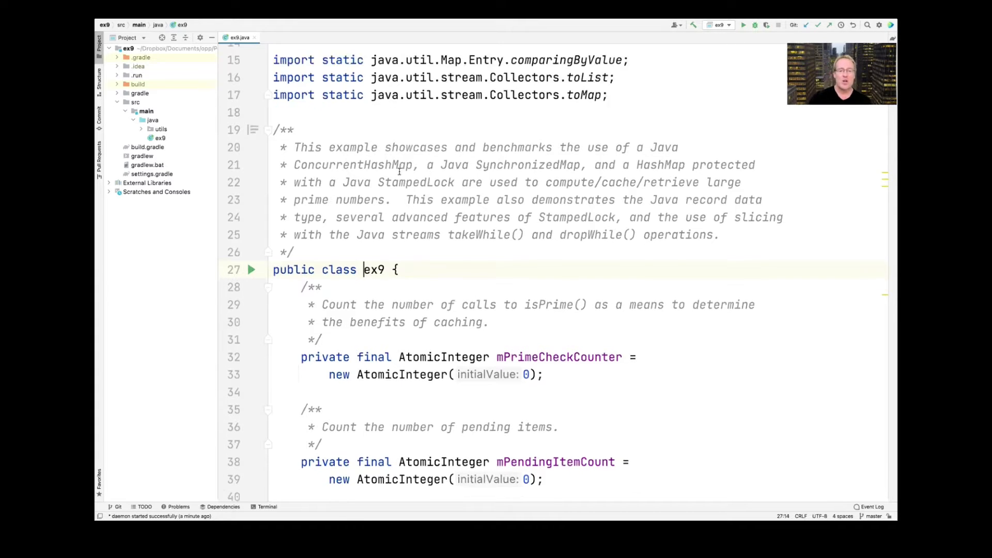
Step: Scroll through ex9.java and jump into Options.java at the parseArgs definition
{"action": "scroll", "scroll_direction": "down", "scroll_amount": 3}
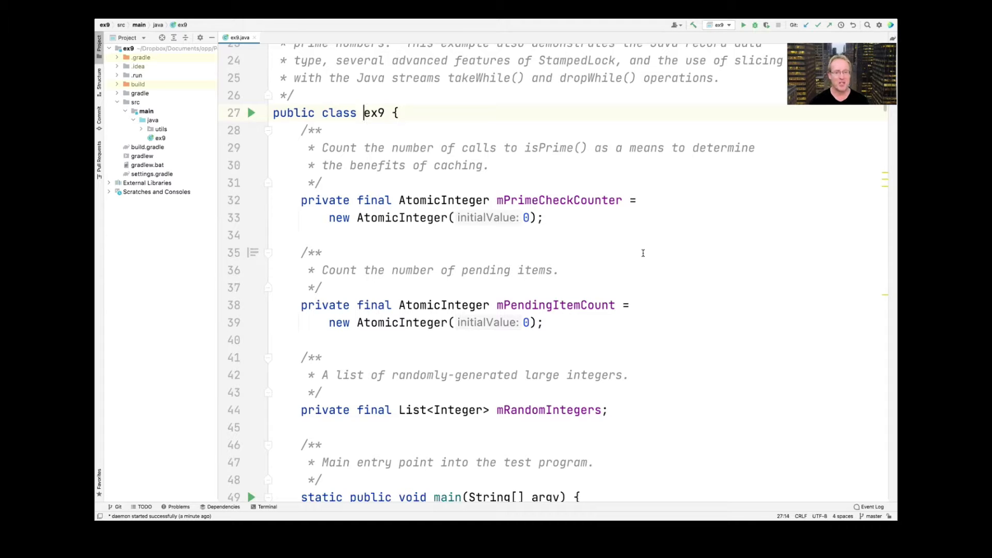
{"action": "scroll", "scroll_direction": "down", "scroll_amount": 3}
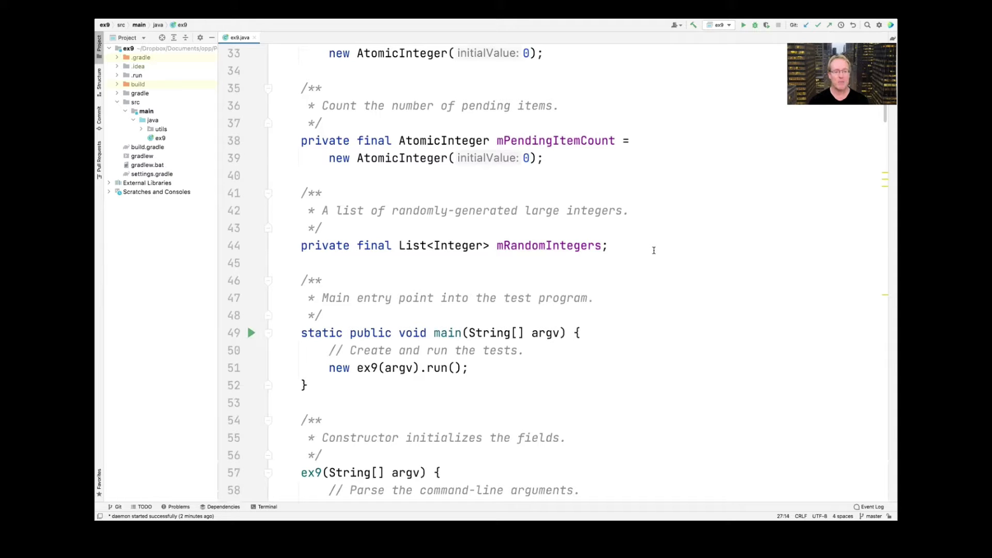
{"action": "scroll", "scroll_direction": "down", "scroll_amount": 3}
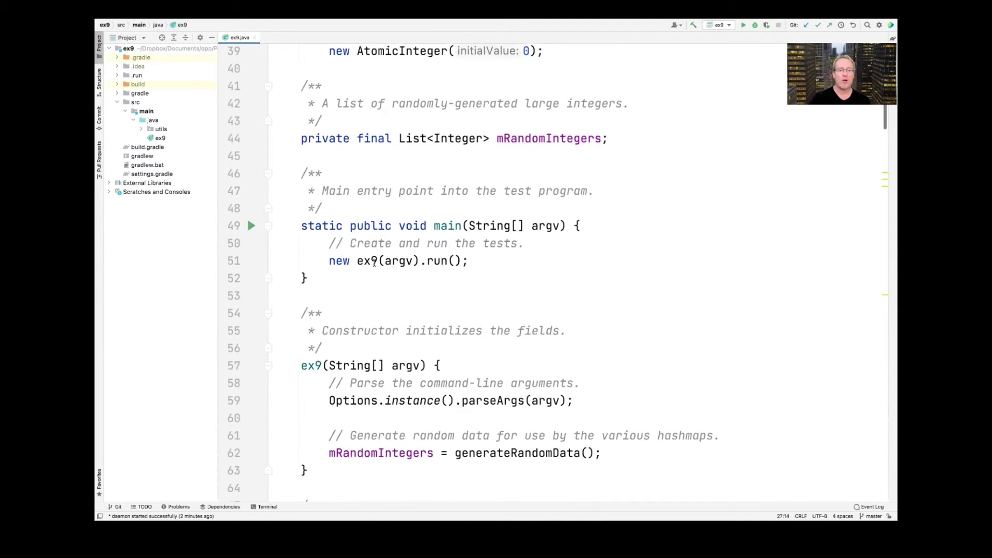
{"action": "left_click", "coordinate": [396, 260]}
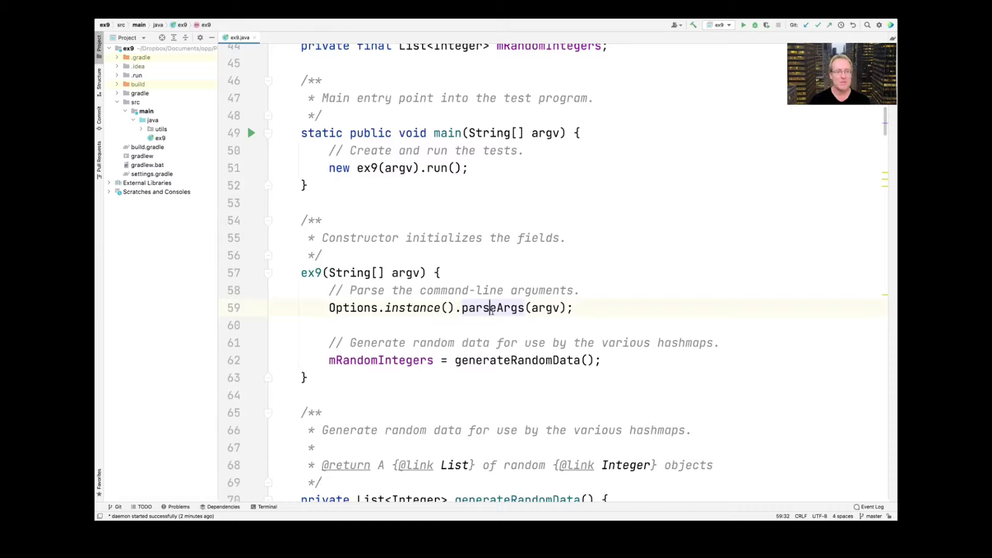
{"action": "left_click", "coordinate": [161, 128]}
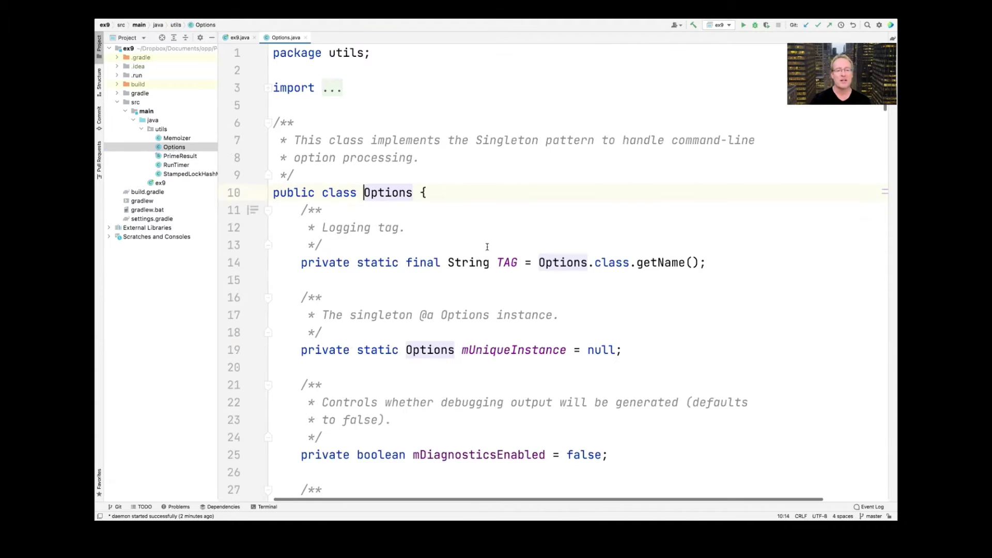
Step: Review Options' instance() and parseArgs, then return to ex9.java from the Project tree
{"action": "scroll", "scroll_direction": "down", "scroll_amount": 3}
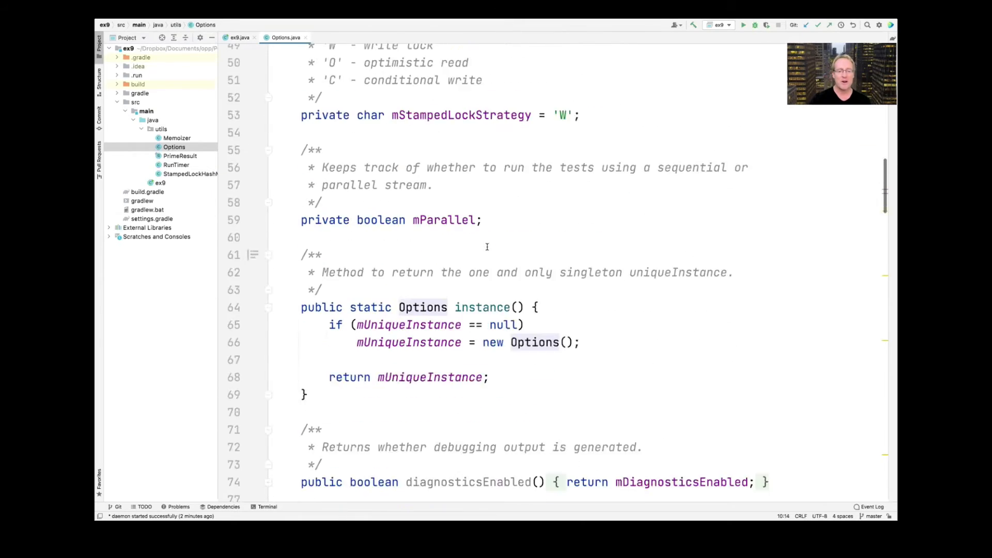
{"action": "scroll", "scroll_direction": "down", "scroll_amount": 3}
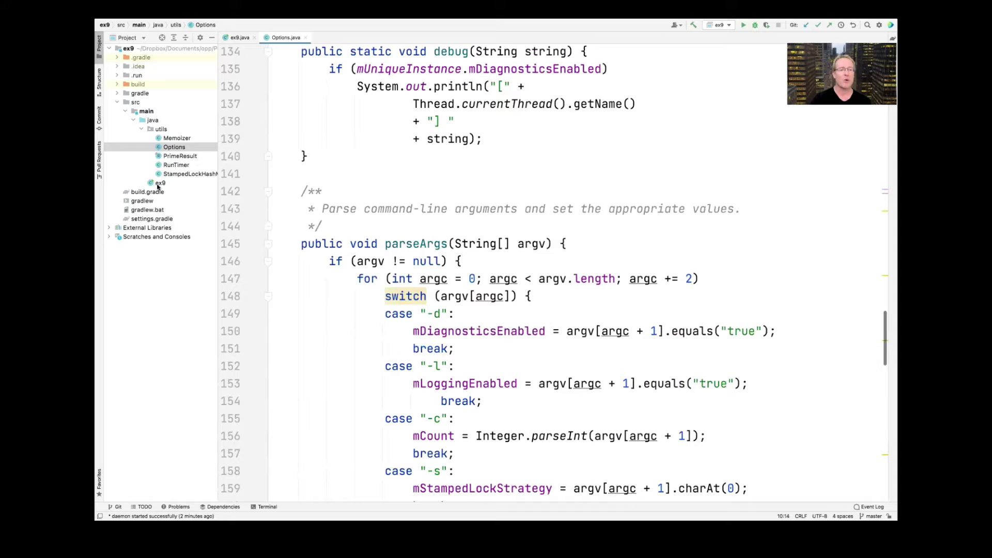
{"action": "left_click", "coordinate": [160, 182]}
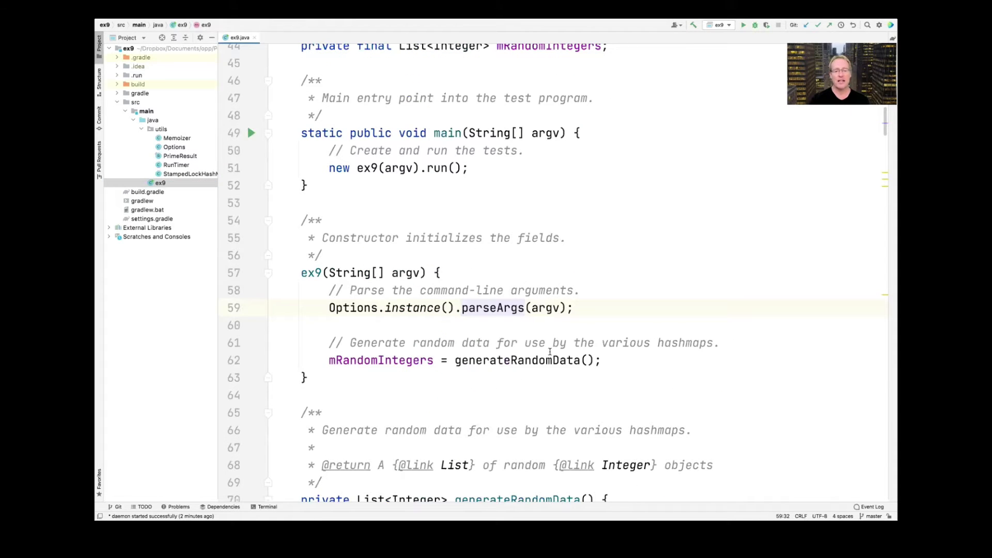
{"action": "double_click", "coordinate": [517, 360]}
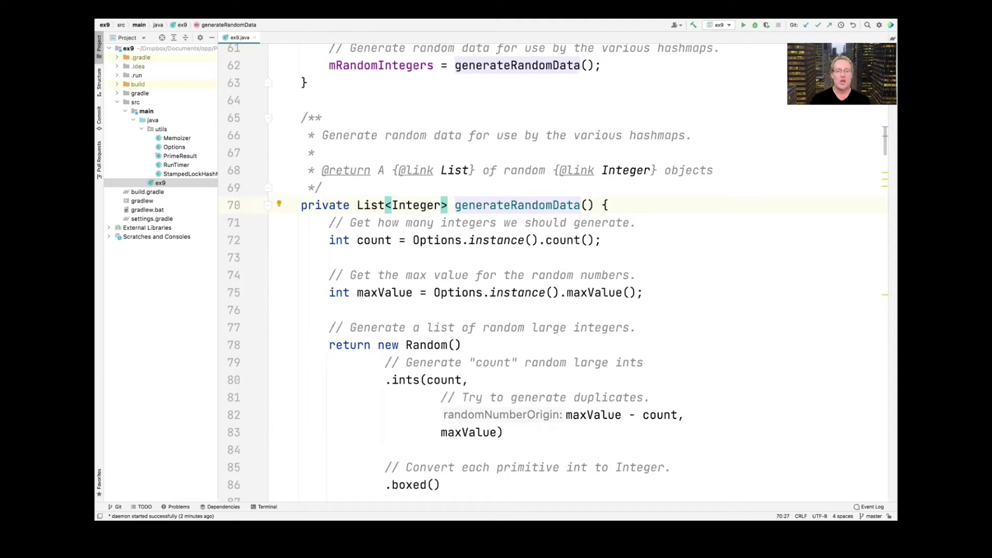
{"action": "left_click", "coordinate": [487, 239]}
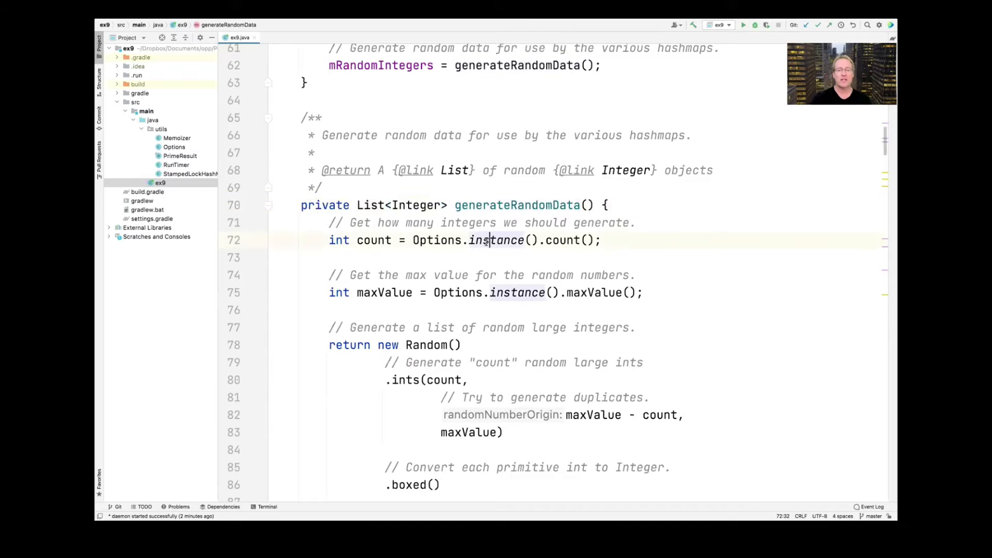
{"action": "double_click", "coordinate": [468, 222]}
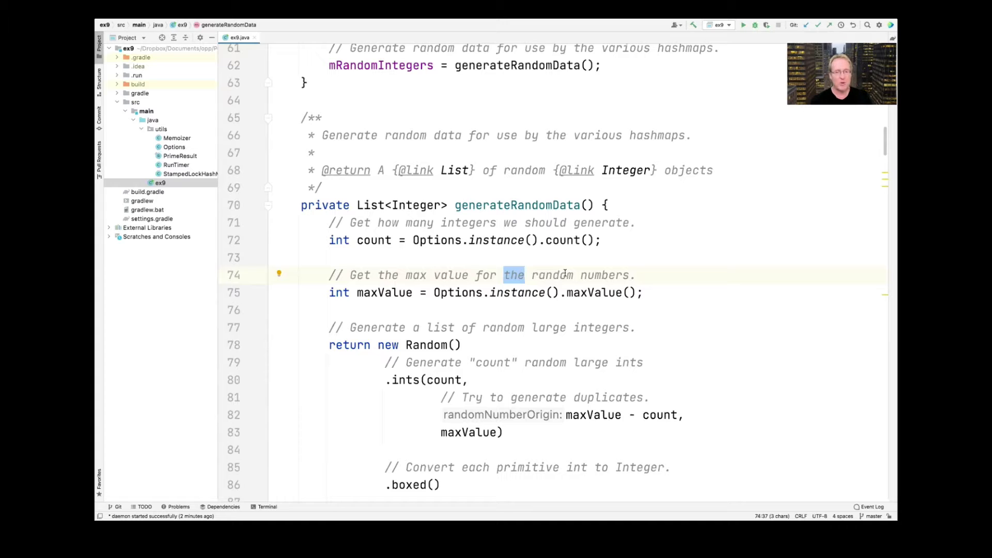
{"action": "scroll", "scroll_direction": "down", "scroll_amount": 3}
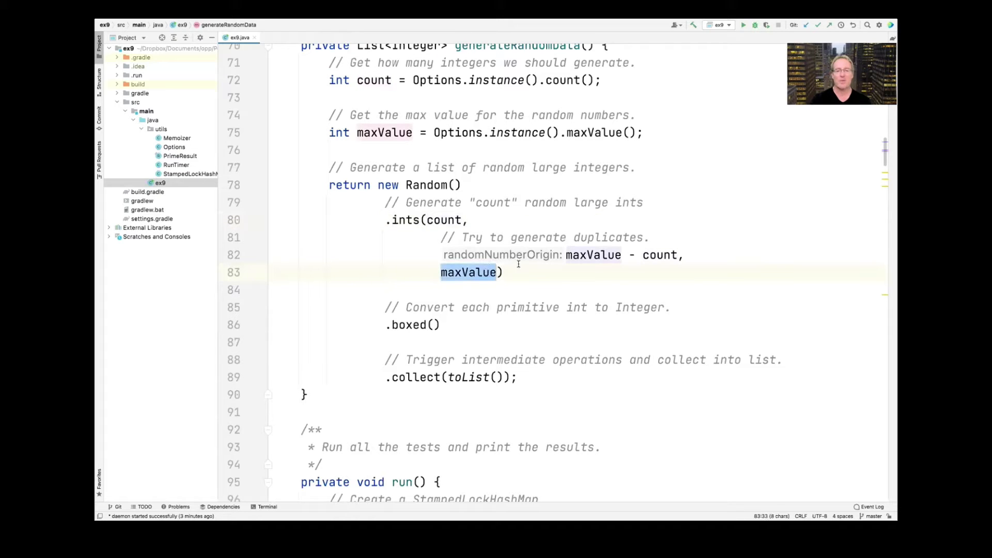
{"action": "left_click", "coordinate": [612, 254]}
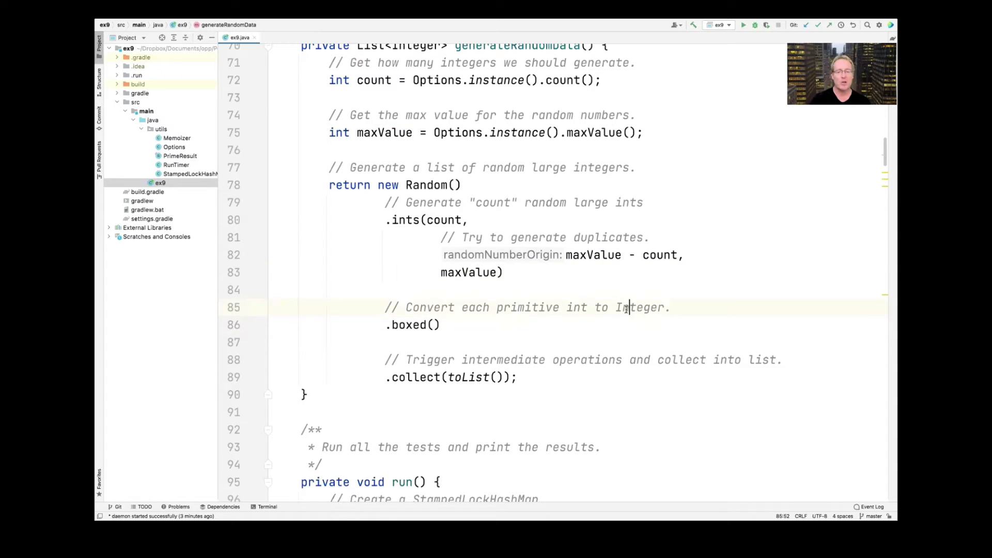
{"action": "double_click", "coordinate": [415, 377]}
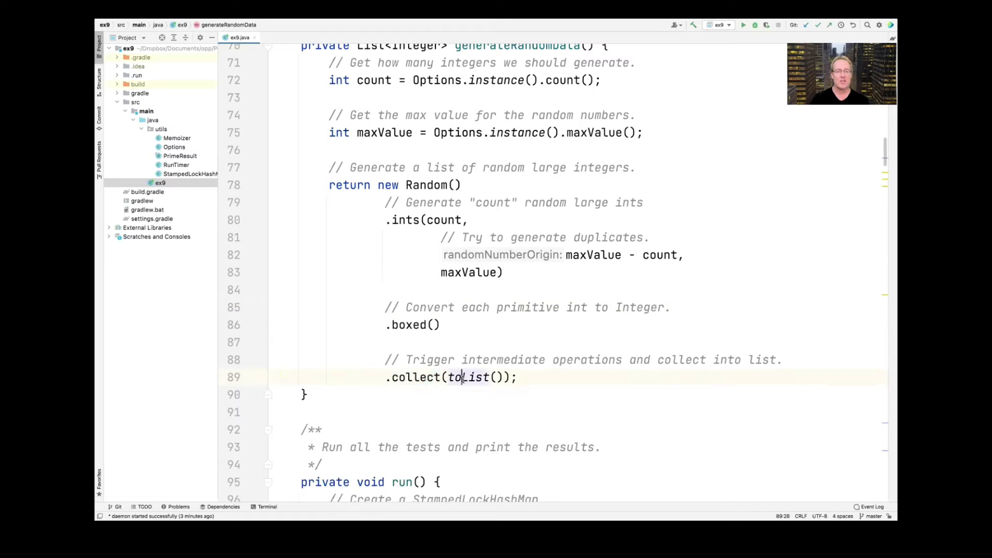
{"action": "scroll", "scroll_direction": "down", "scroll_amount": 3}
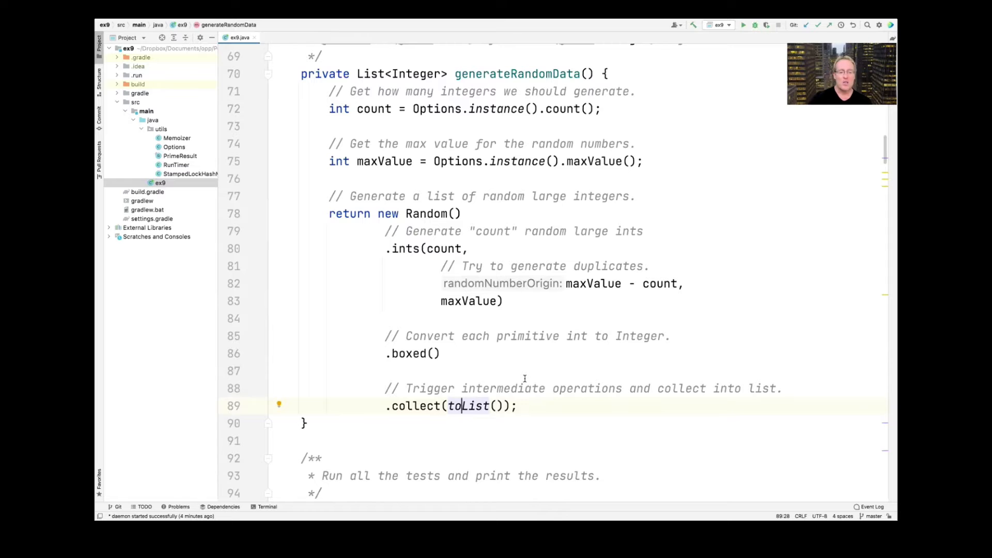
{"action": "scroll", "scroll_direction": "down", "scroll_amount": 3}
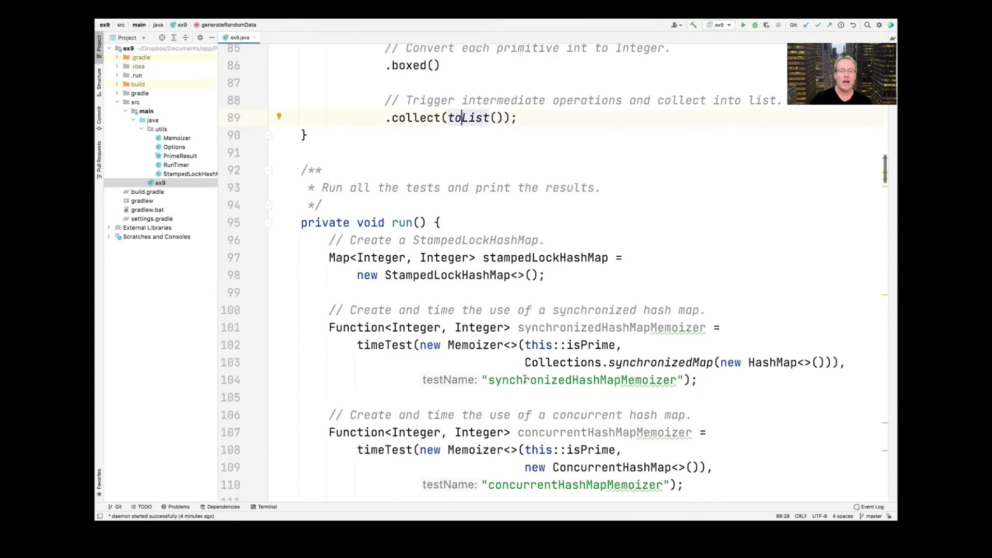
{"action": "scroll", "scroll_direction": "down", "scroll_amount": 3}
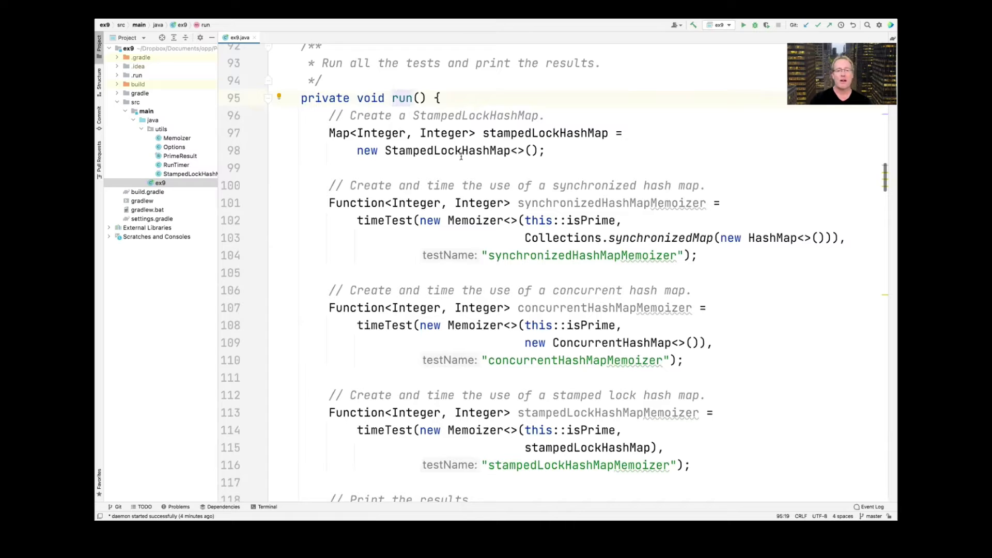
{"action": "double_click", "coordinate": [447, 151]}
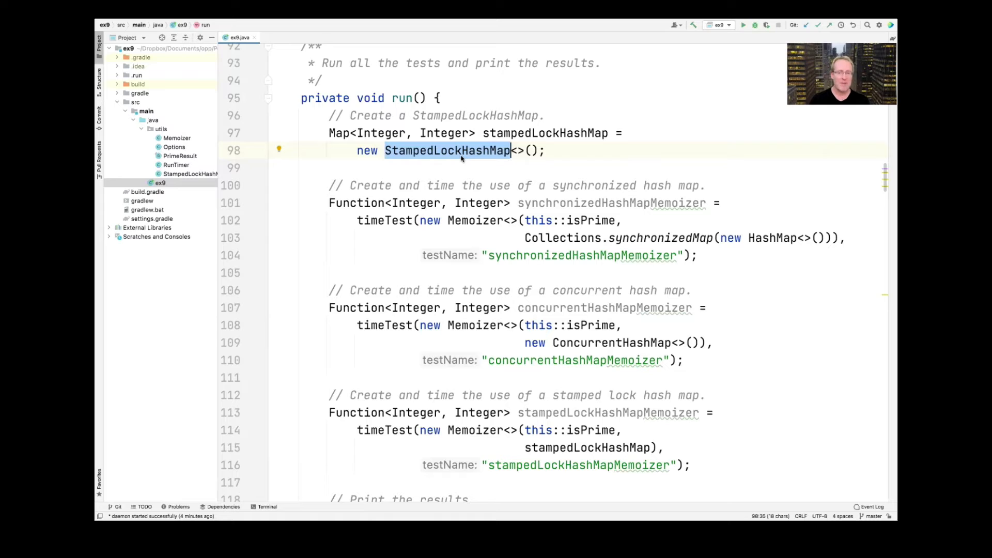
{"action": "mouse_move", "coordinate": [506, 188]}
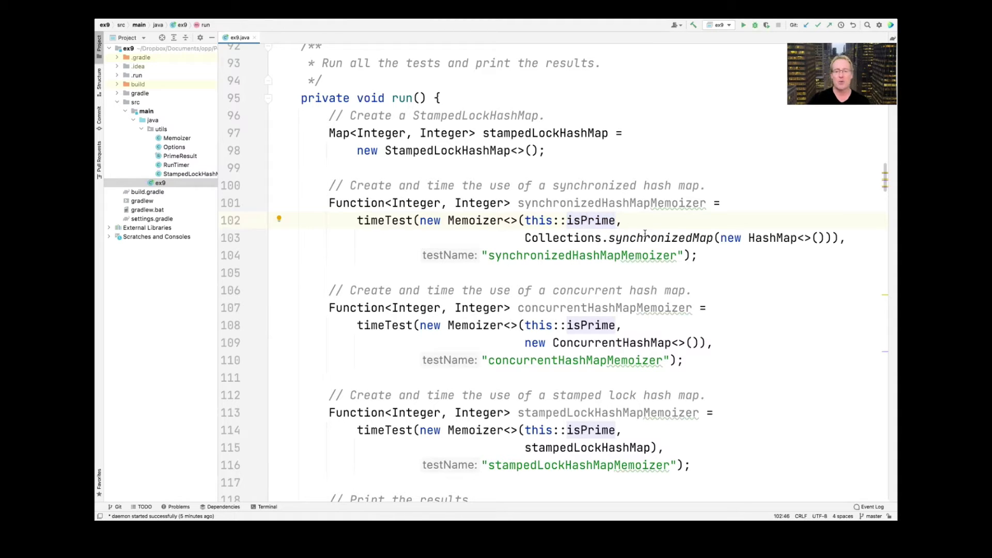
{"action": "left_click", "coordinate": [646, 237]}
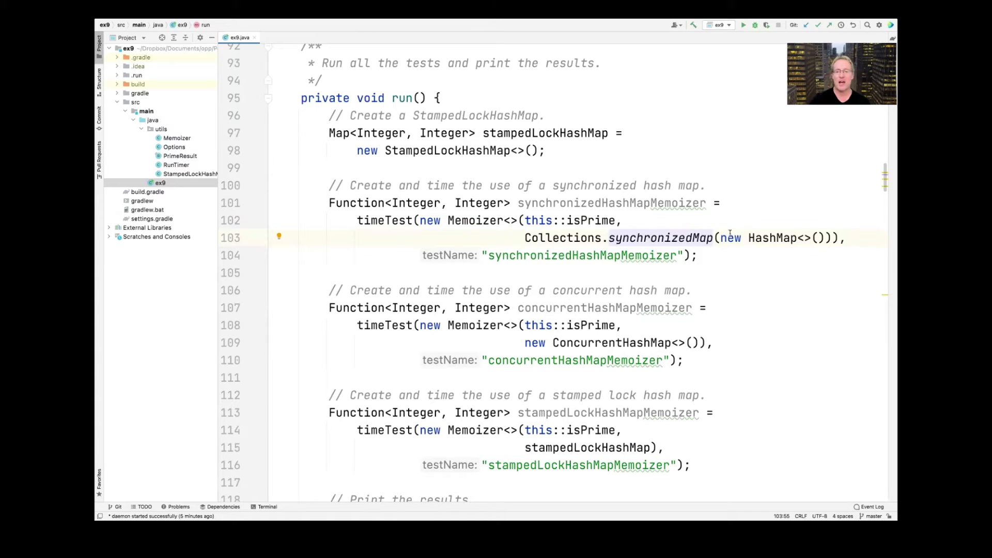
{"action": "double_click", "coordinate": [771, 238]}
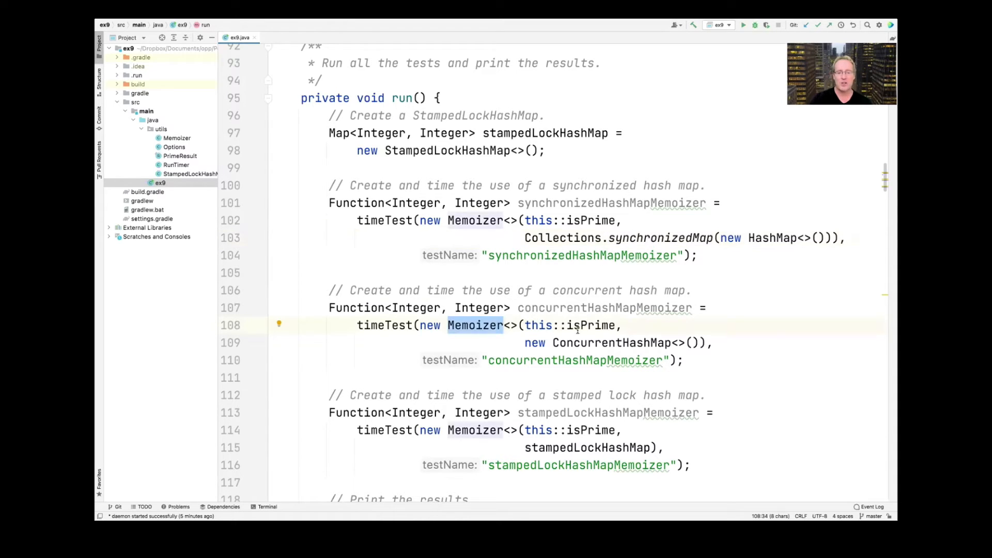
{"action": "double_click", "coordinate": [590, 325]}
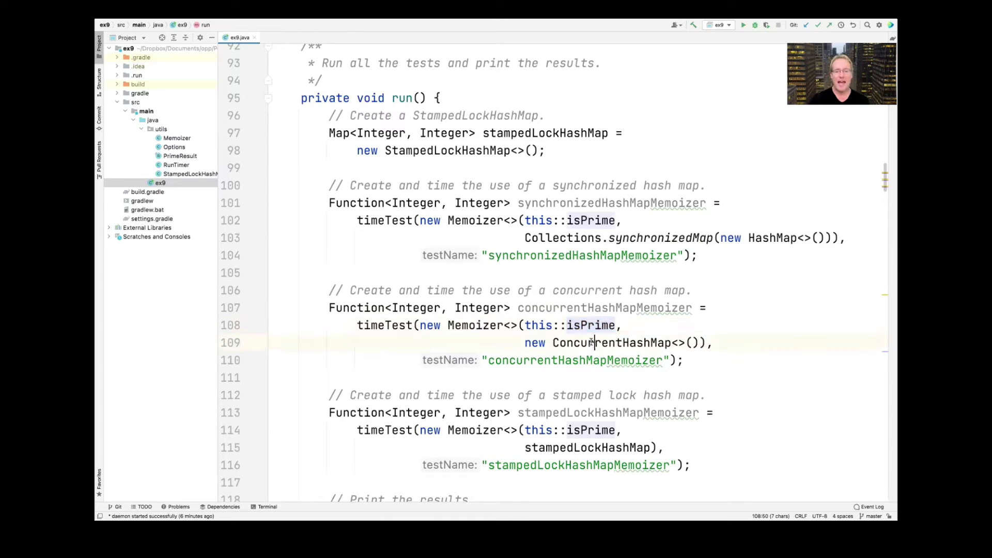
{"action": "double_click", "coordinate": [613, 342]}
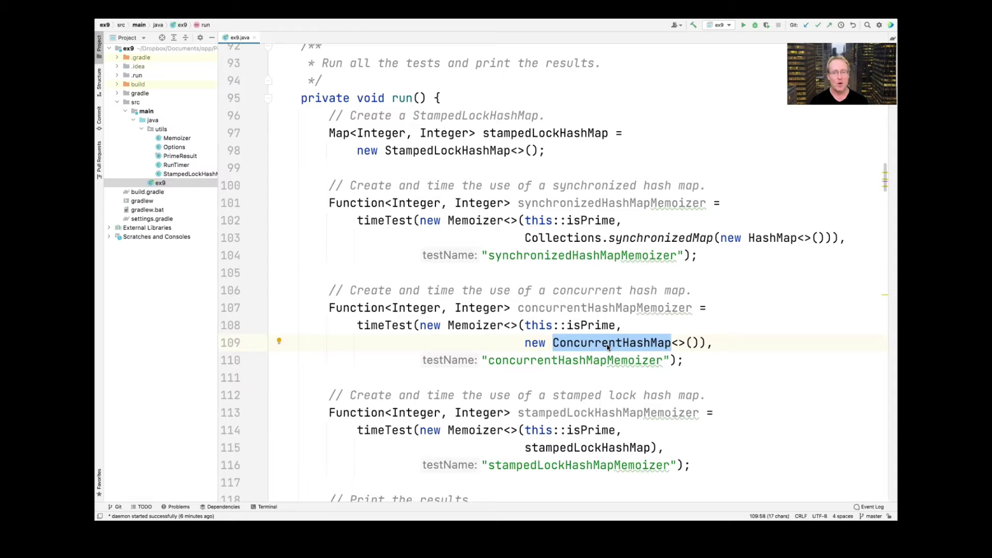
{"action": "scroll", "scroll_direction": "down", "scroll_amount": 3}
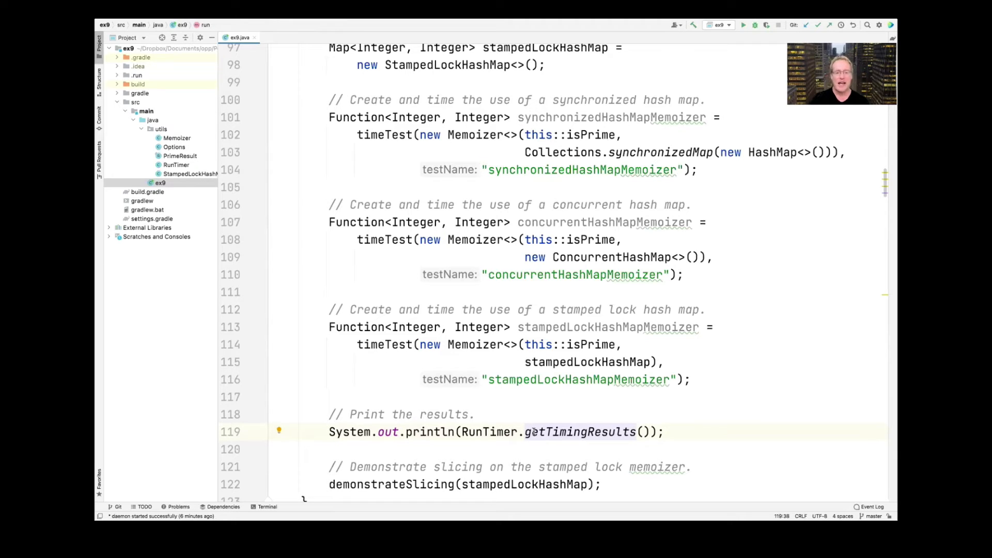
Step: Highlight demonstrateSlicing, scroll to timeTest and navigate to timeRun in RunTimer.java
{"action": "double_click", "coordinate": [390, 399]}
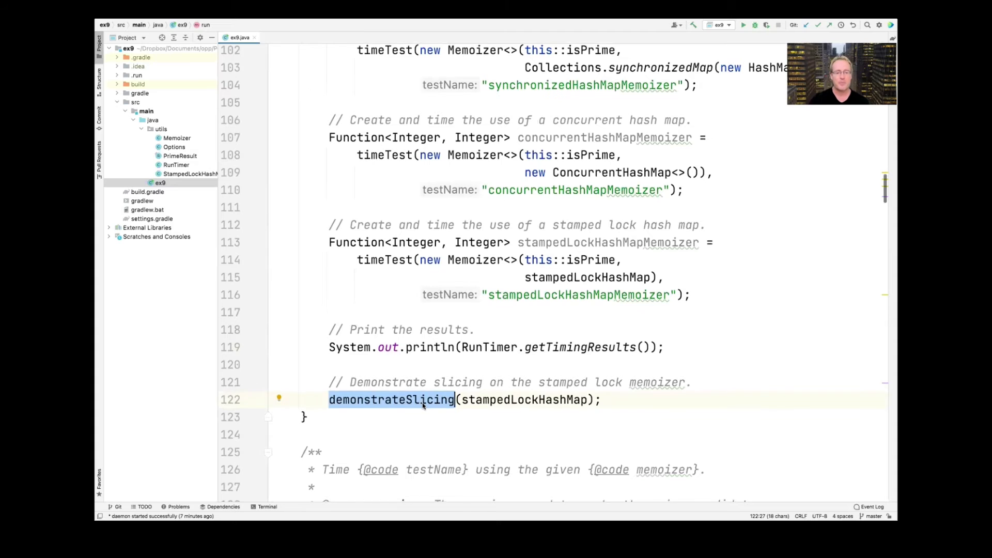
{"action": "scroll", "scroll_direction": "down", "scroll_amount": 3}
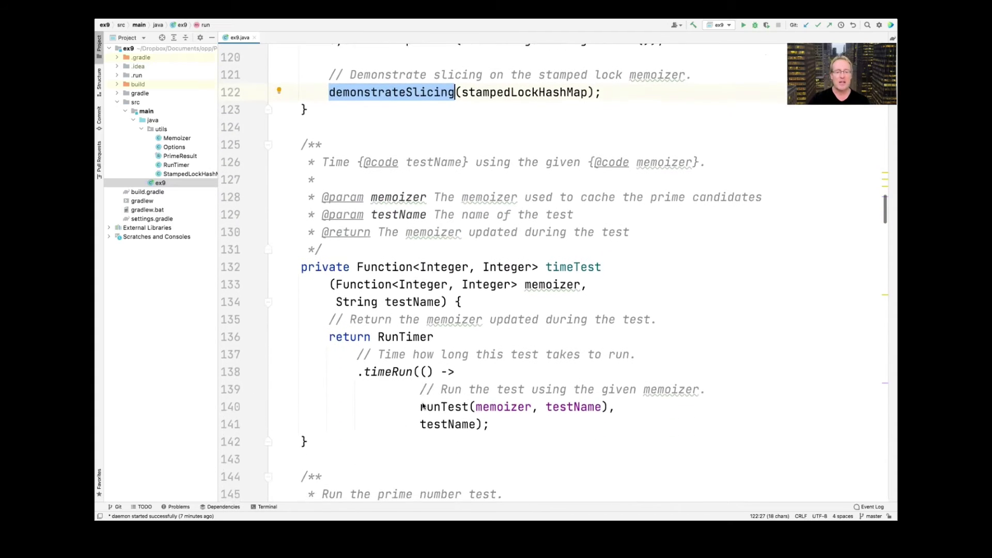
{"action": "scroll", "scroll_direction": "down", "scroll_amount": 3}
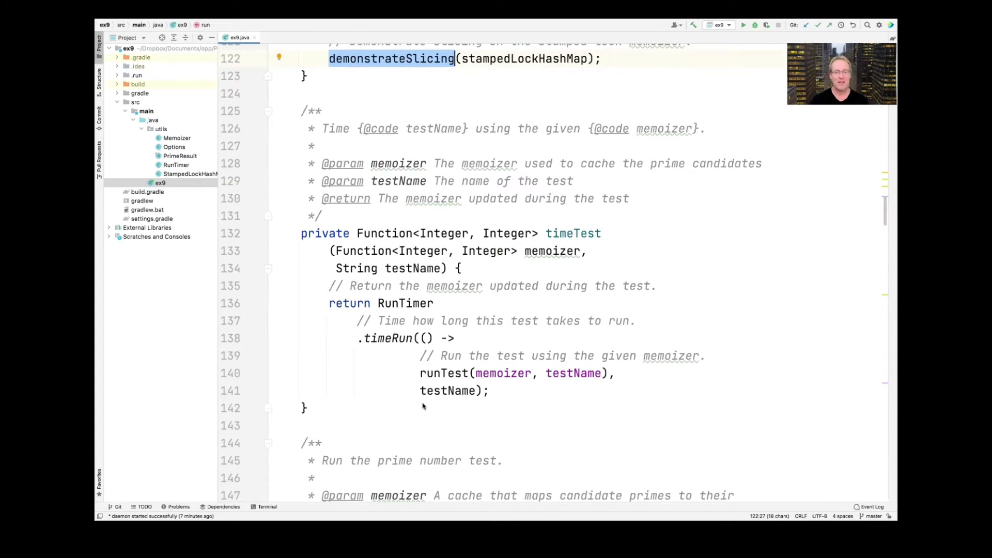
{"action": "double_click", "coordinate": [572, 233]}
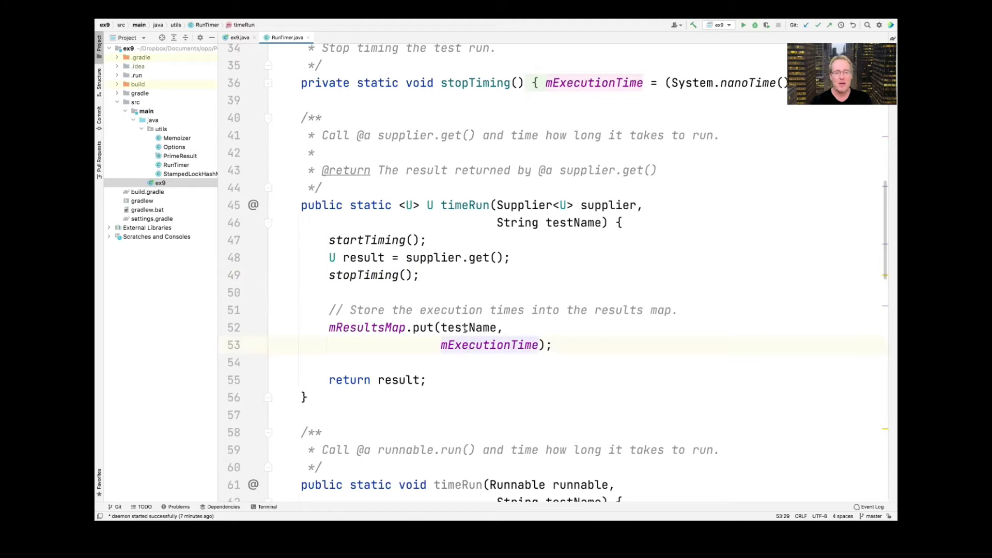
Step: Return to ex9.java showing the runTest method declaration
{"action": "left_click", "coordinate": [470, 328]}
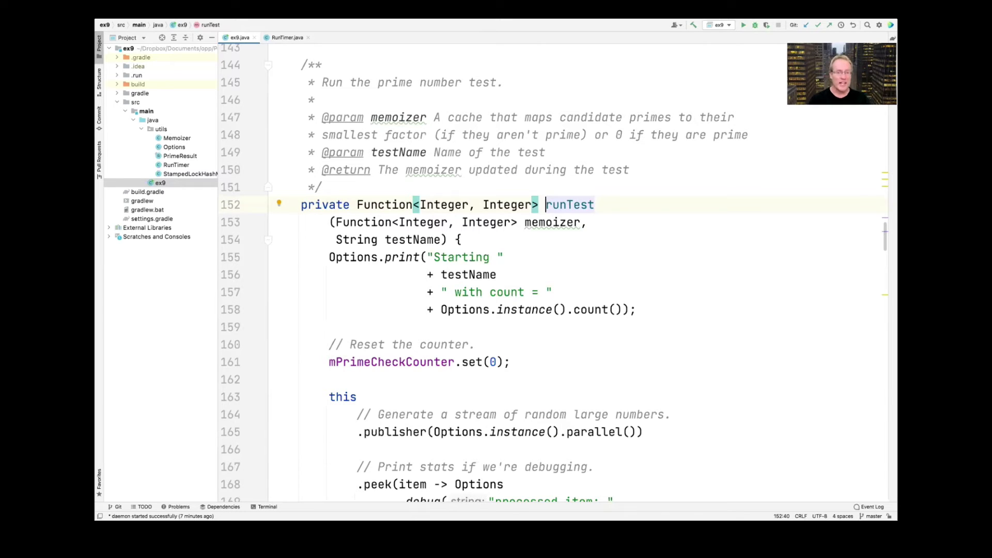
Step: Walk through runTest's stream and navigate from the checkIfPrime map step to its definition
{"action": "scroll", "scroll_direction": "down", "scroll_amount": 3}
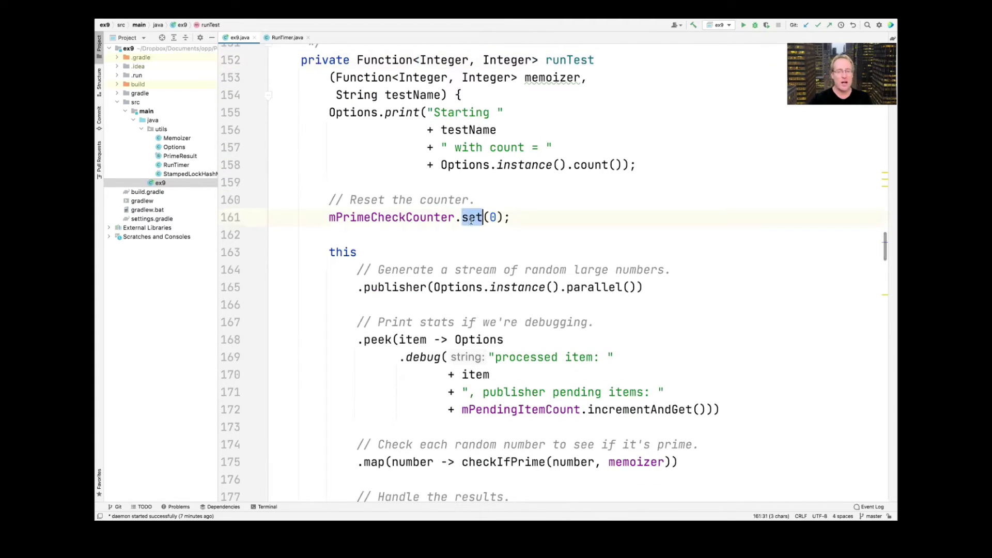
{"action": "scroll", "scroll_direction": "down", "scroll_amount": 3}
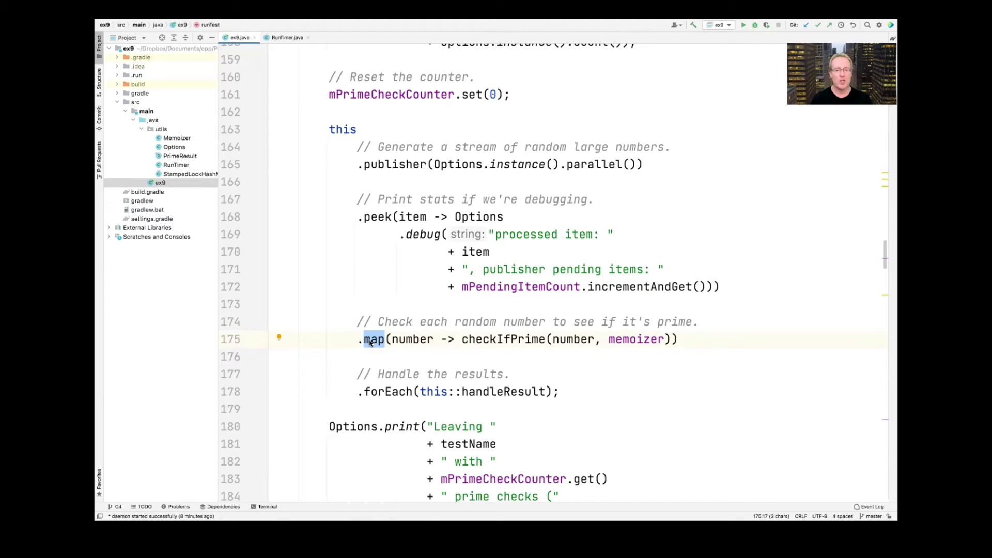
{"action": "double_click", "coordinate": [502, 339]}
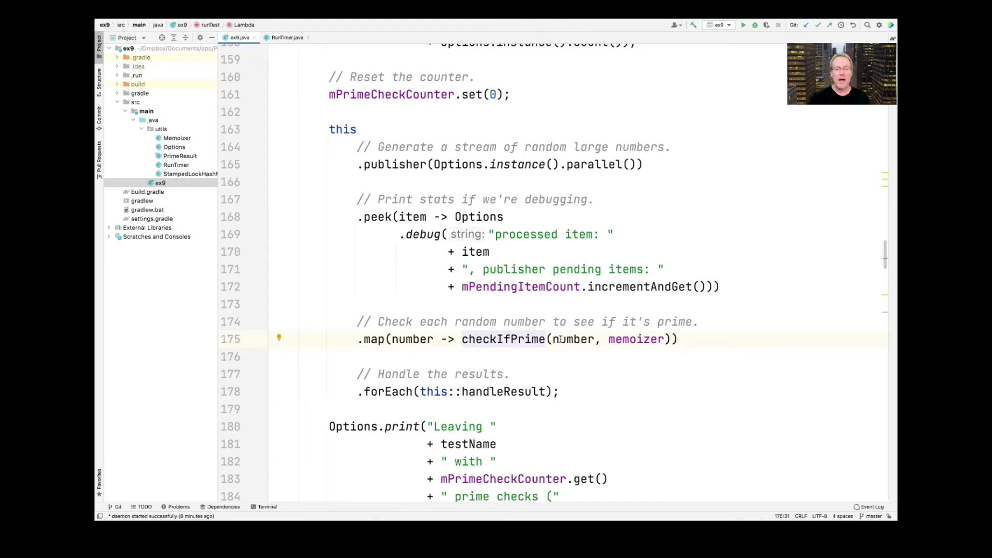
{"action": "double_click", "coordinate": [635, 338]}
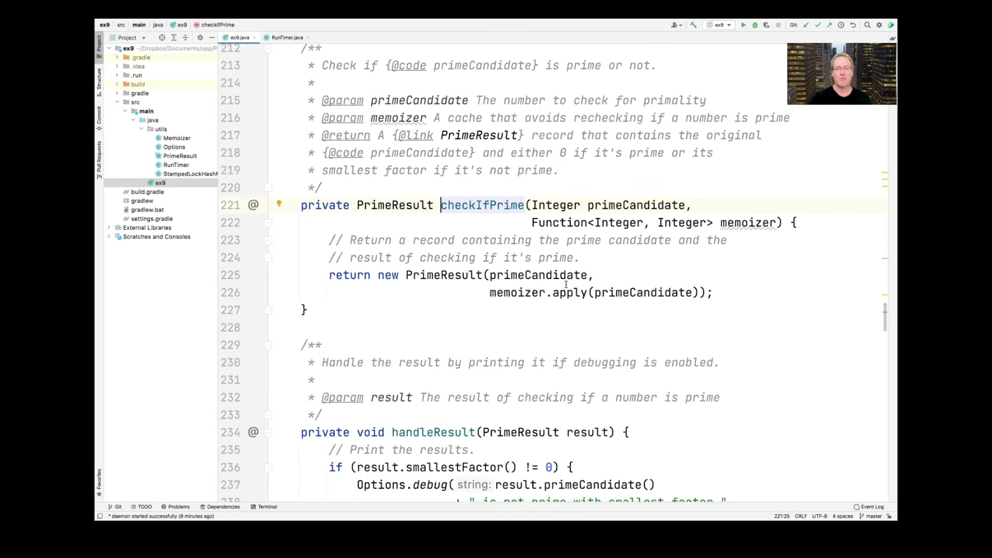
{"action": "mouse_move", "coordinate": [452, 265]}
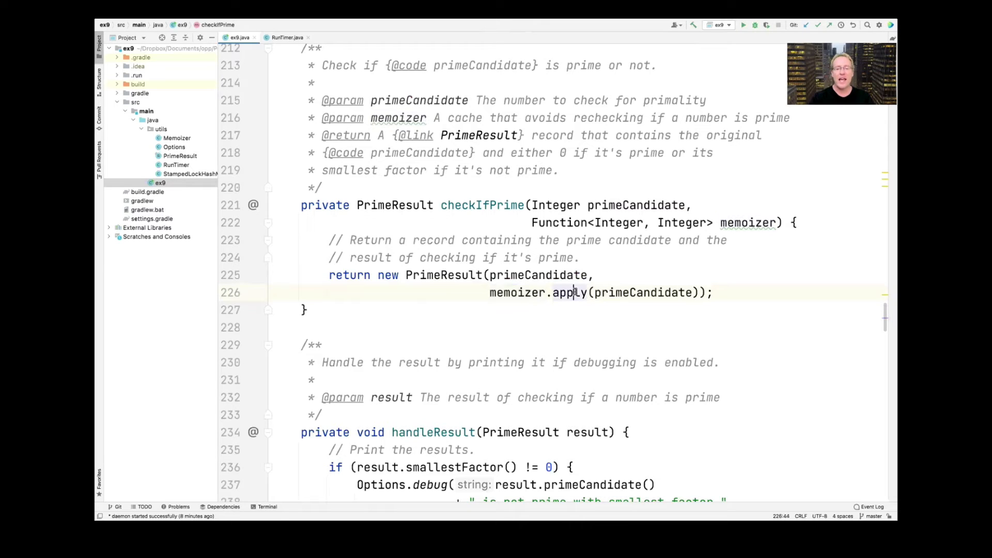
Step: Highlight the memoizer.apply call inside checkIfPrime before opening PrimeResult.java
{"action": "double_click", "coordinate": [643, 292]}
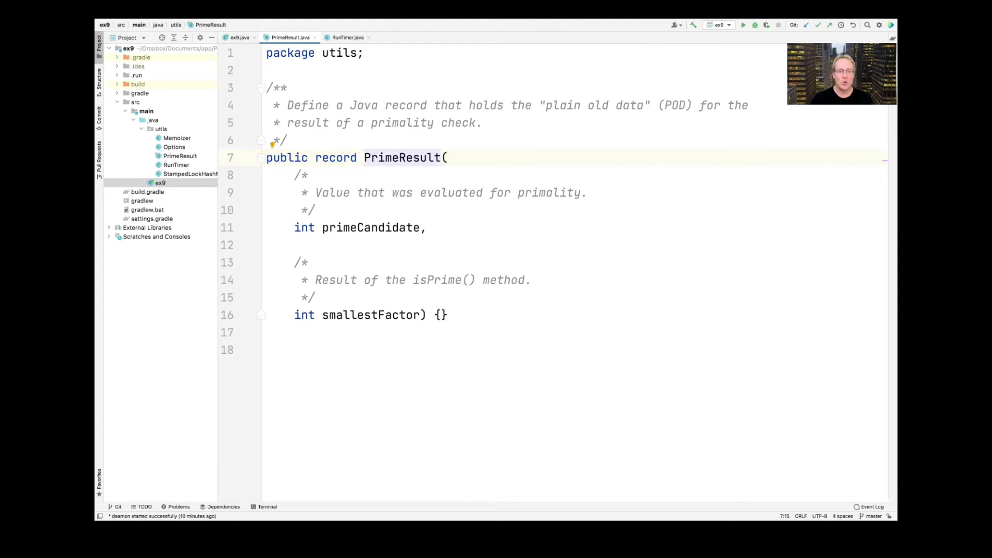
{"action": "double_click", "coordinate": [370, 227]}
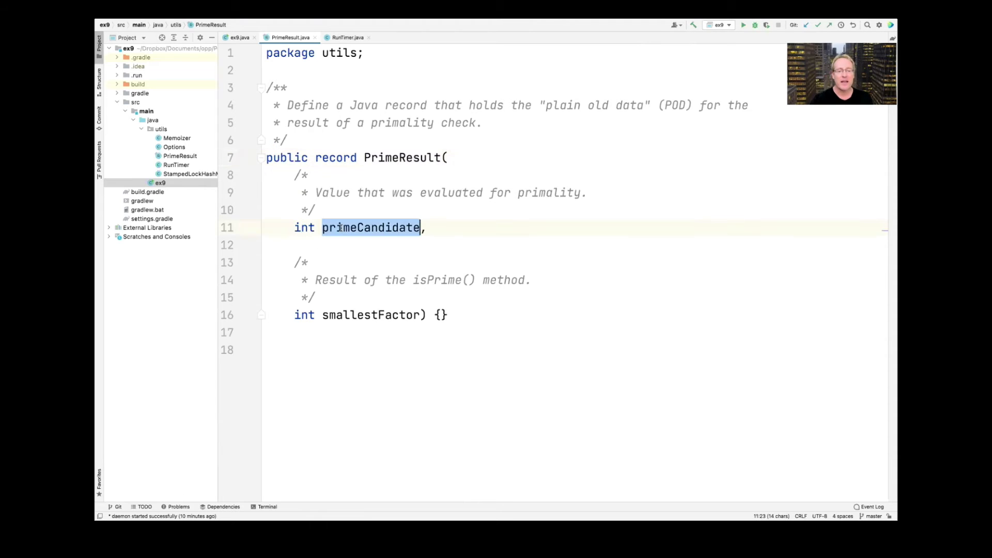
{"action": "double_click", "coordinate": [371, 314]}
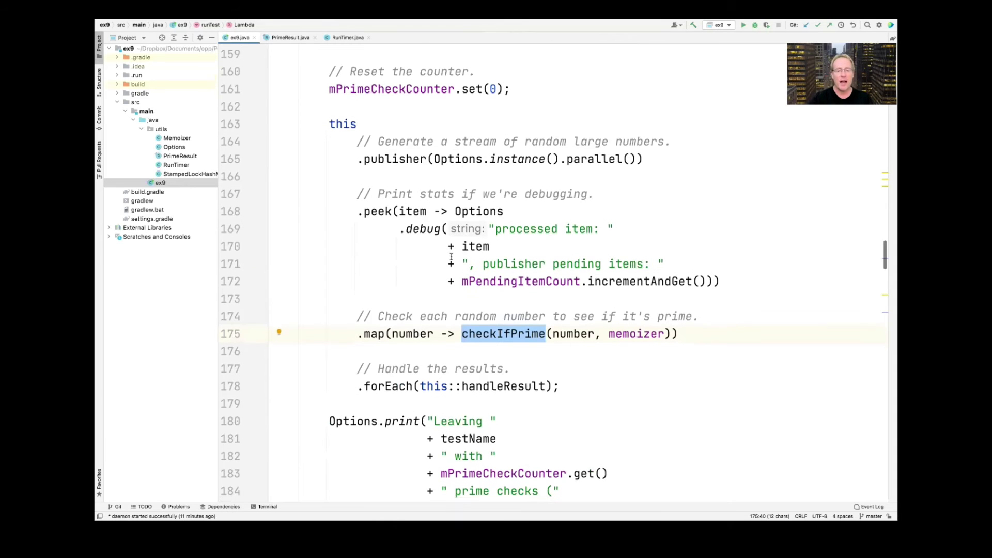
Step: Navigate from this::handleResult in the stream pipeline to the handleResult method
{"action": "scroll", "scroll_direction": "down", "scroll_amount": 3}
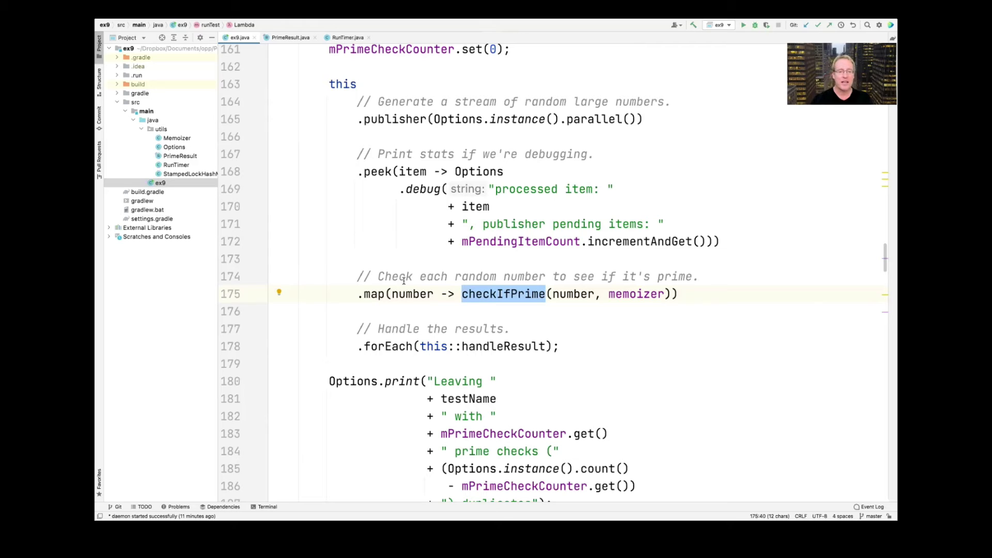
{"action": "left_click", "coordinate": [500, 346]}
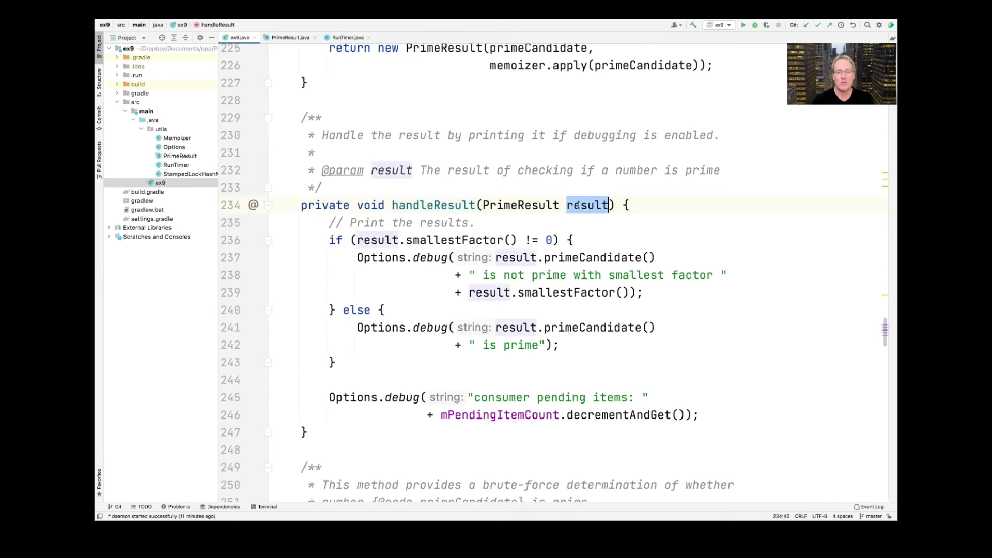
Step: Highlight primeCandidate in handleResult and scroll down to the brute-force isPrime method
{"action": "double_click", "coordinate": [455, 239]}
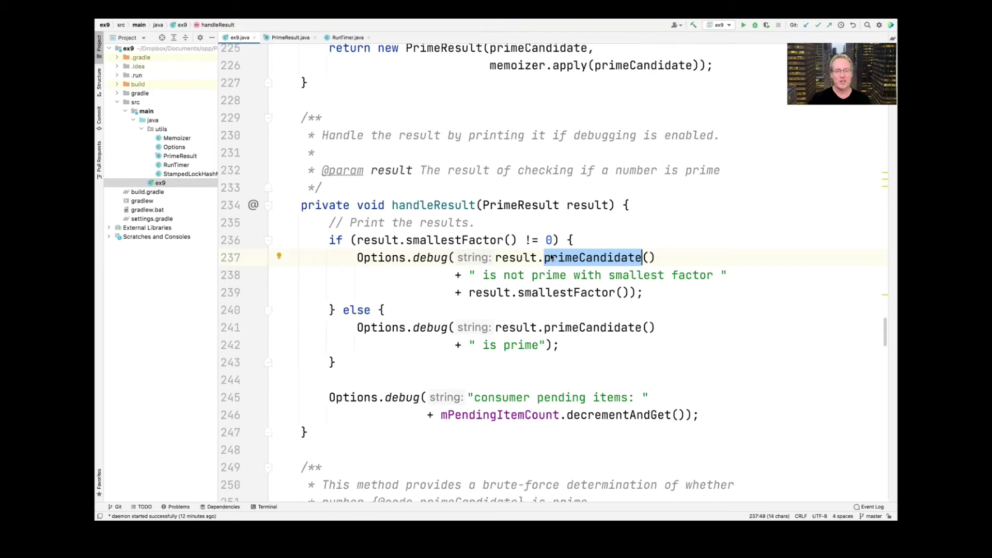
{"action": "scroll", "scroll_direction": "down", "scroll_amount": 3}
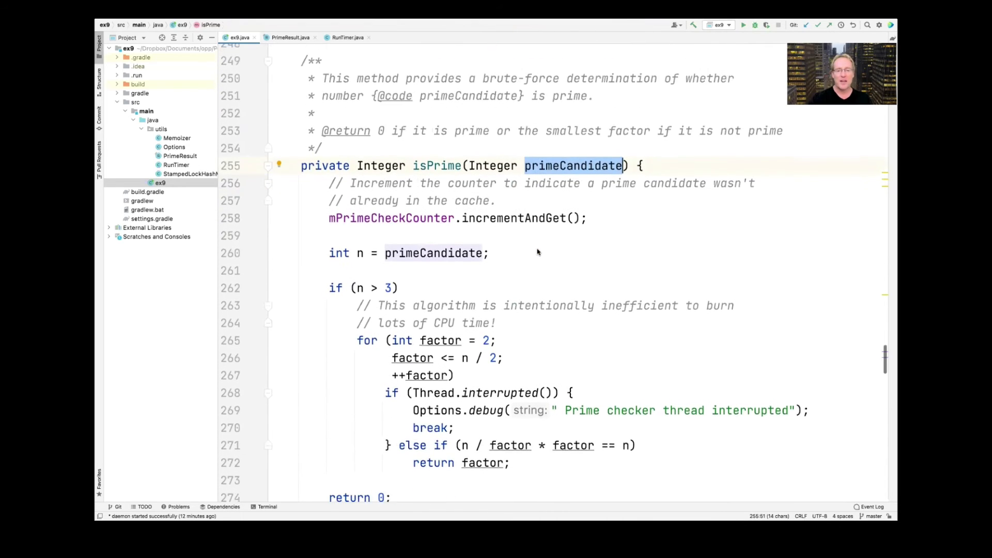
Step: Scroll past isPrime down to demonstrateSlicing with its sortMap, printPrimes and printNonPrimes calls
{"action": "scroll", "scroll_direction": "down", "scroll_amount": 3}
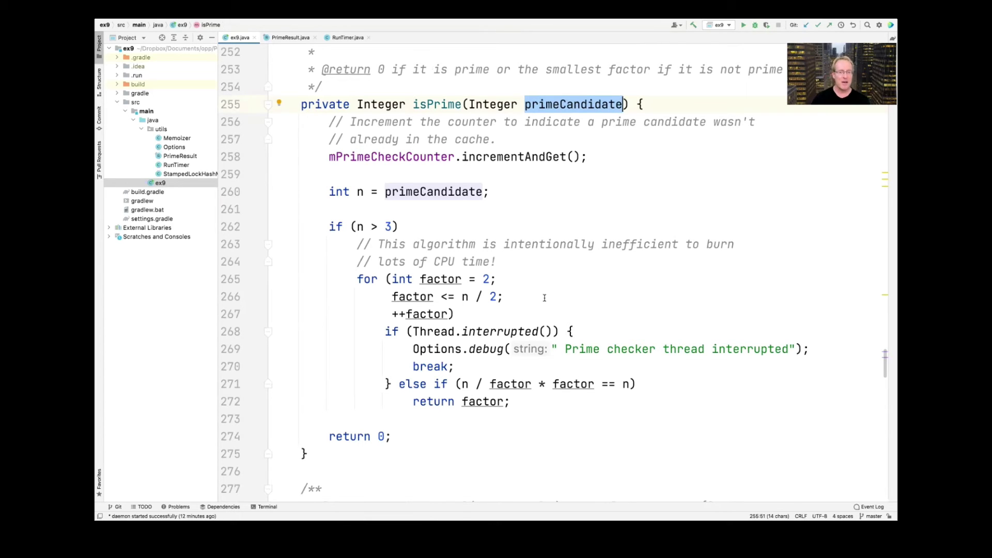
{"action": "scroll", "scroll_direction": "down", "scroll_amount": 3}
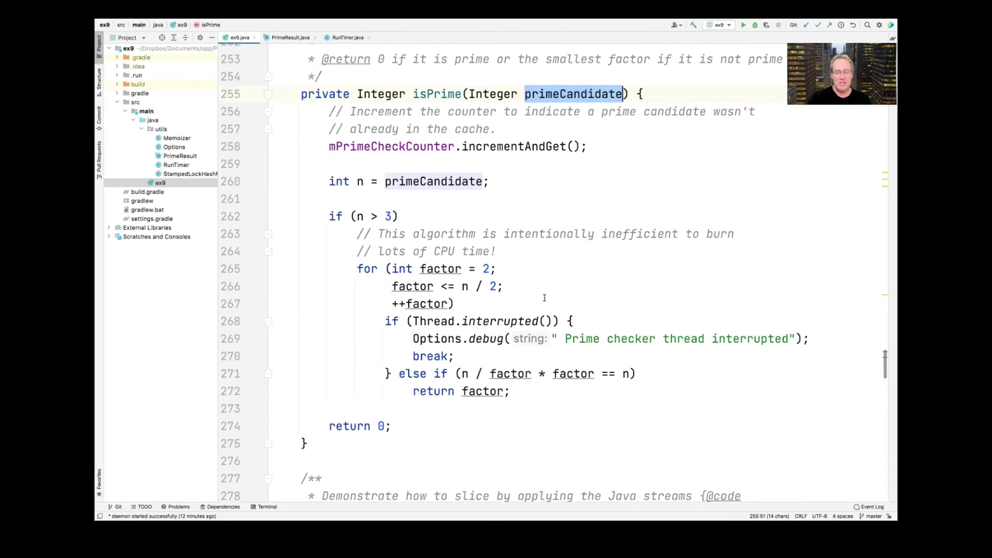
{"action": "scroll", "scroll_direction": "down", "scroll_amount": 3}
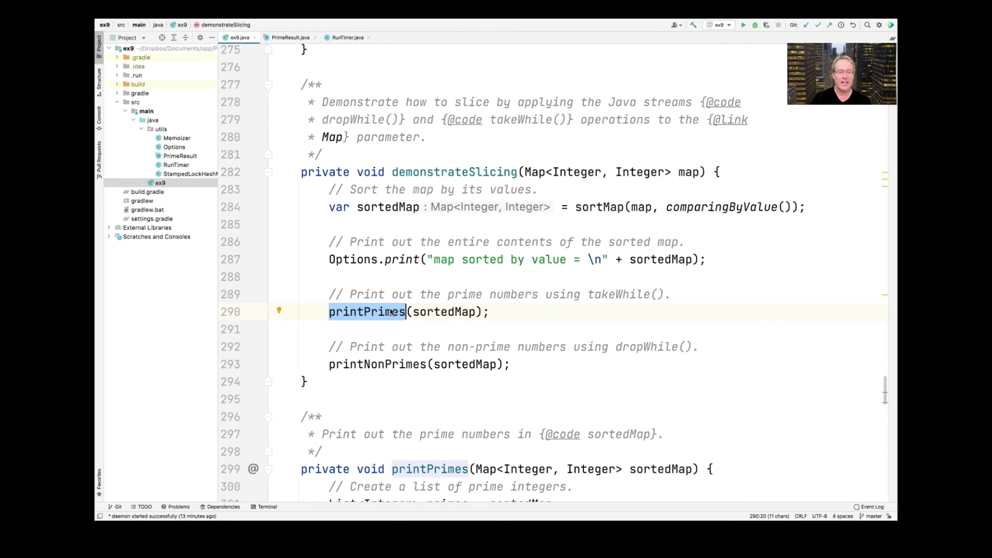
Step: Jump from the sortMap call in demonstrateSlicing to the sortMap declaration
{"action": "left_click", "coordinate": [377, 364]}
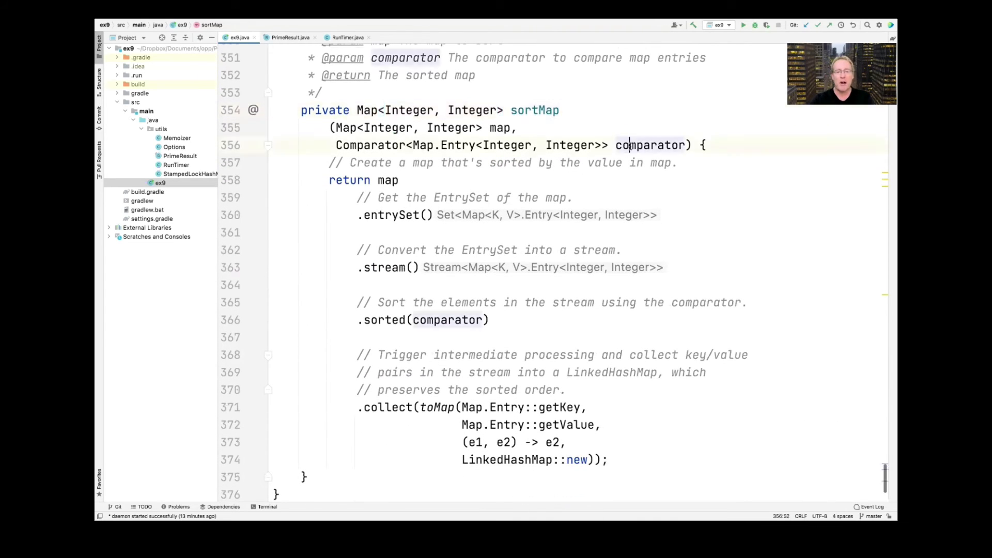
Step: Highlight sortMap's comparator, sorted, toMap, getKey and getValue steps, then move to printPrimes
{"action": "double_click", "coordinate": [647, 145]}
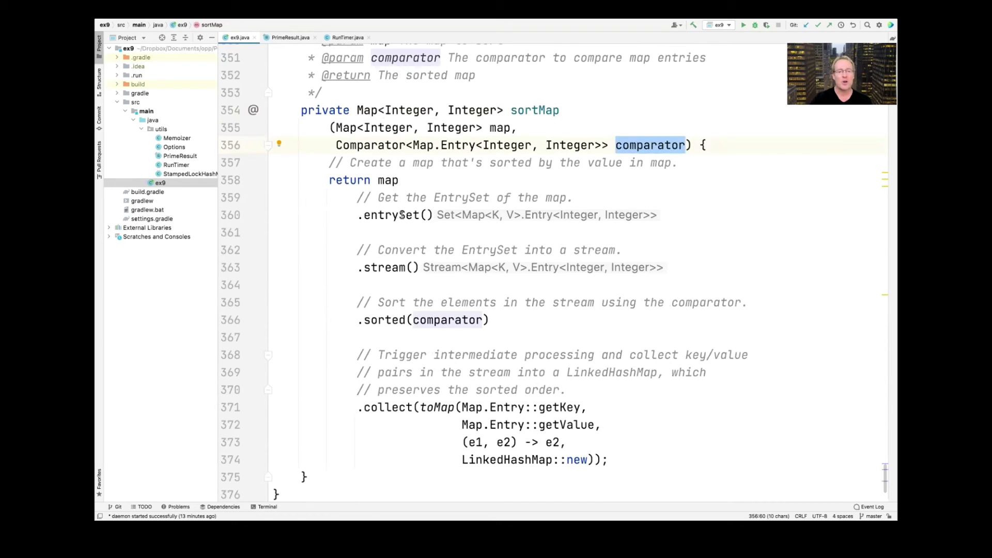
{"action": "left_click", "coordinate": [393, 215]}
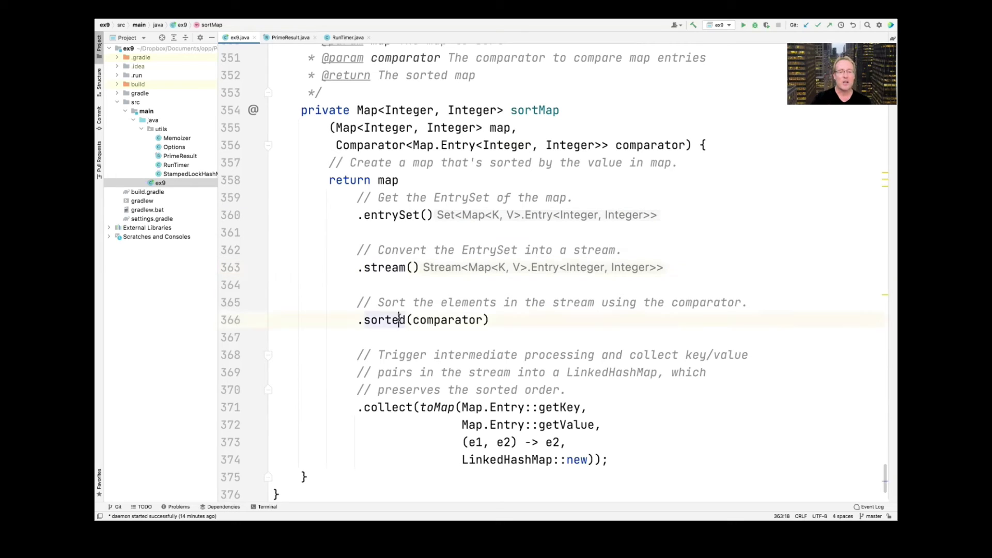
{"action": "double_click", "coordinate": [383, 319]}
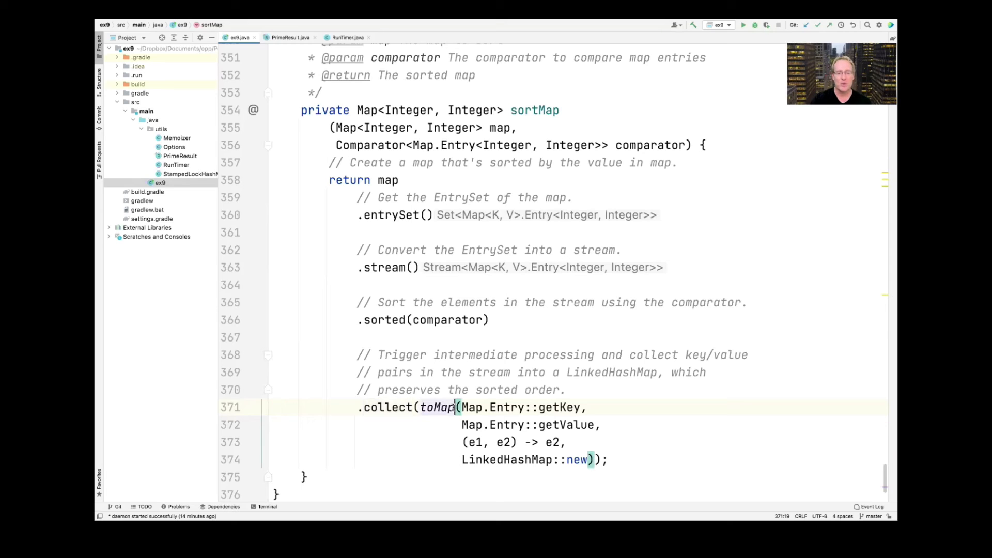
{"action": "double_click", "coordinate": [559, 407]}
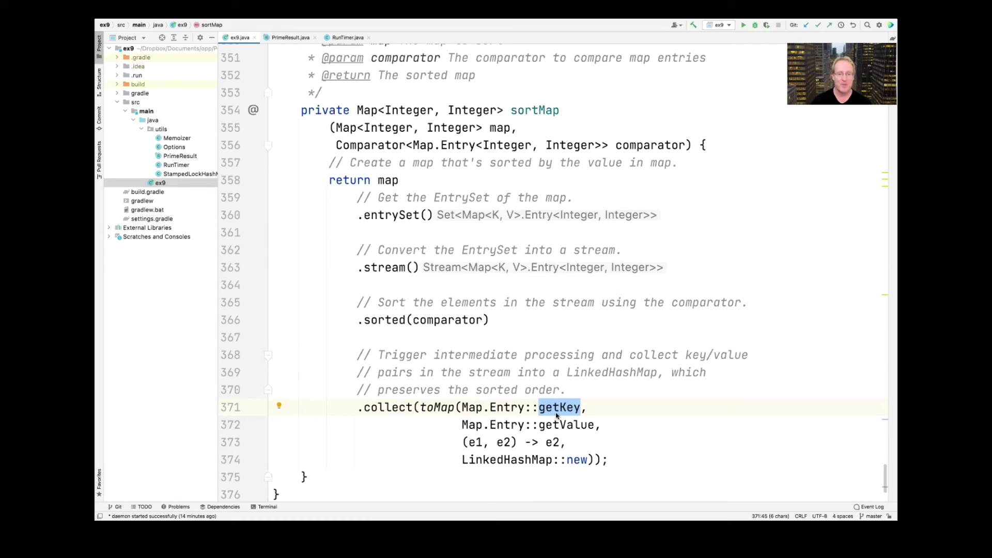
{"action": "left_click", "coordinate": [560, 424]}
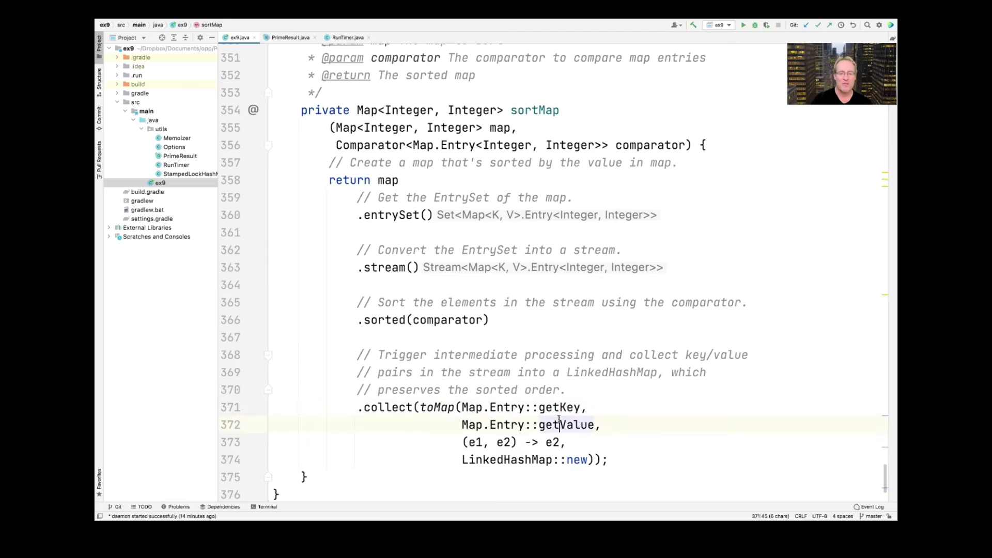
{"action": "left_click", "coordinate": [575, 458]}
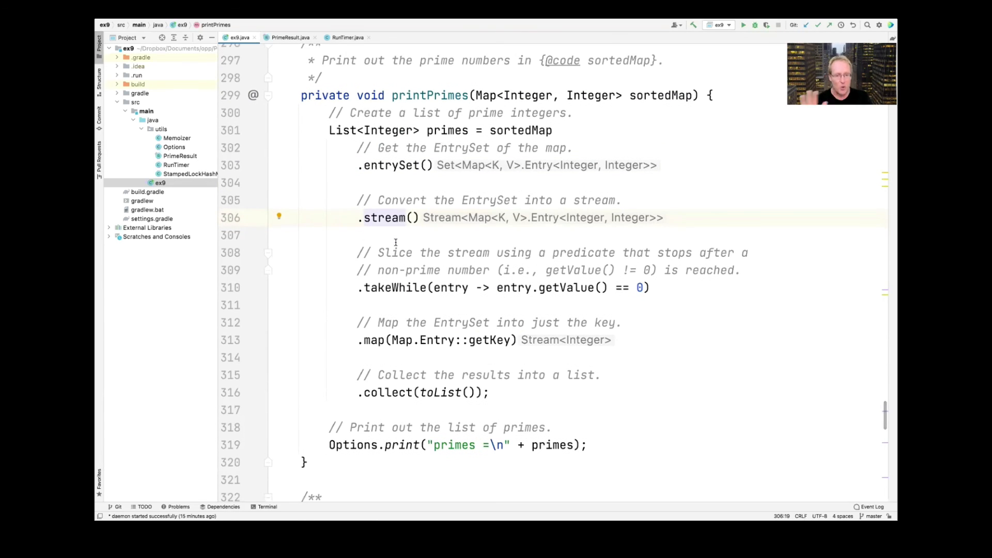
Step: Highlight the getKey mapping in printPrimes, then bring the printNonPrimes method into view
{"action": "double_click", "coordinate": [394, 287]}
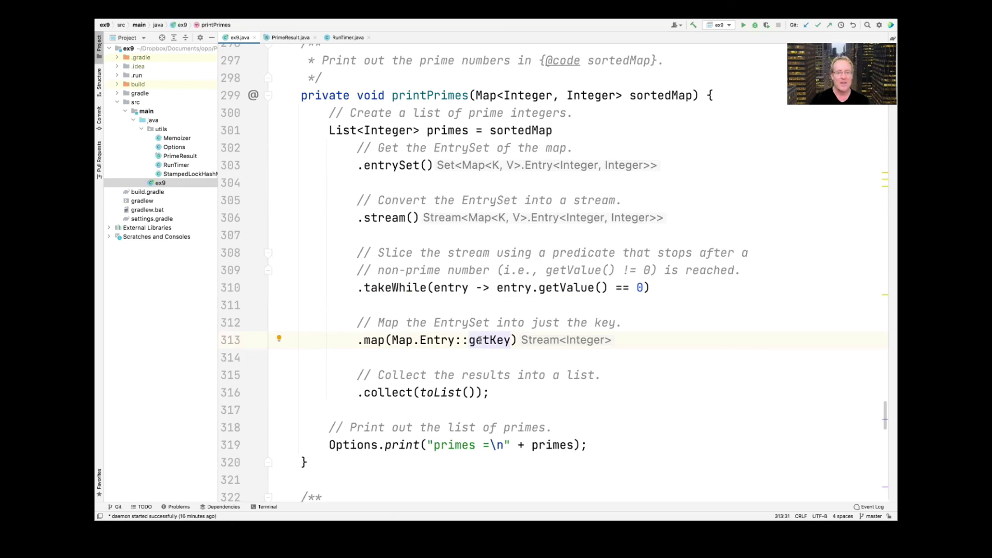
{"action": "double_click", "coordinate": [441, 393]}
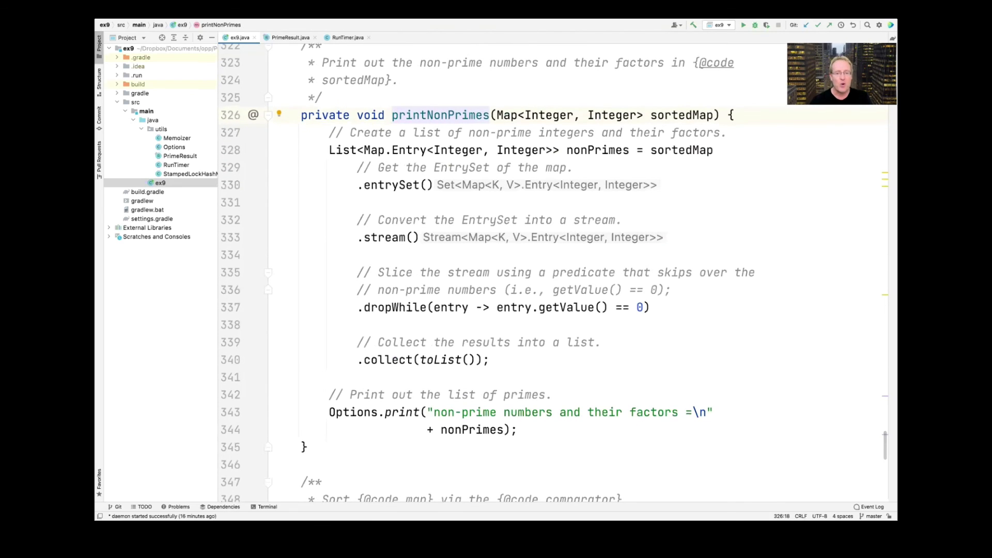
Step: Highlight dropWhile in printNonPrimes, then show the run output and mark concurrentHashMapMemoizer as fastest
{"action": "double_click", "coordinate": [394, 307]}
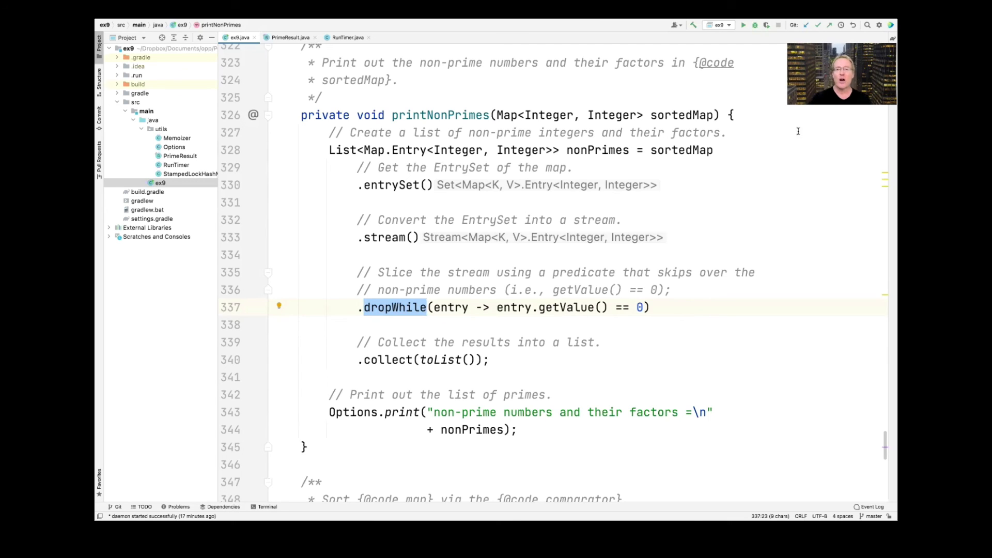
{"action": "left_click", "coordinate": [744, 24]}
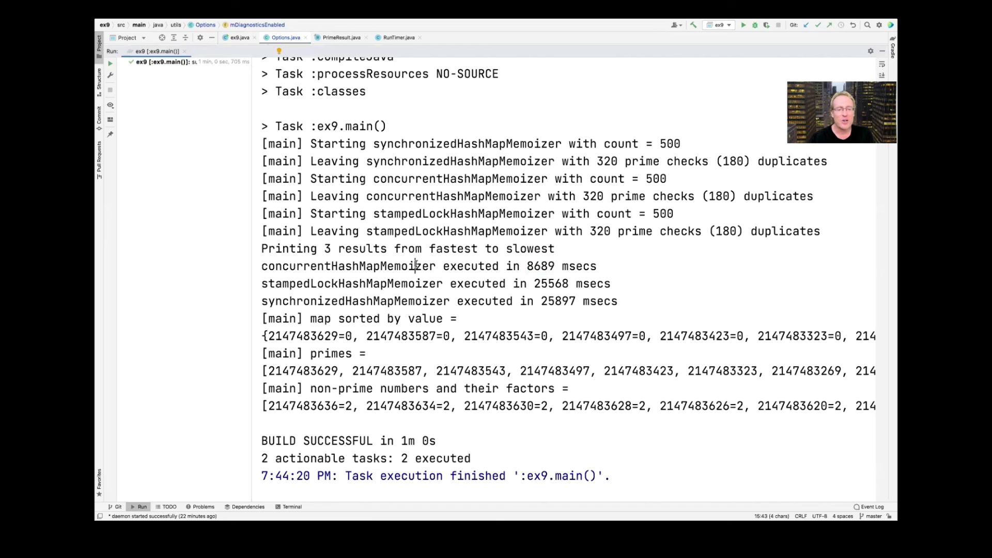
{"action": "double_click", "coordinate": [347, 265]}
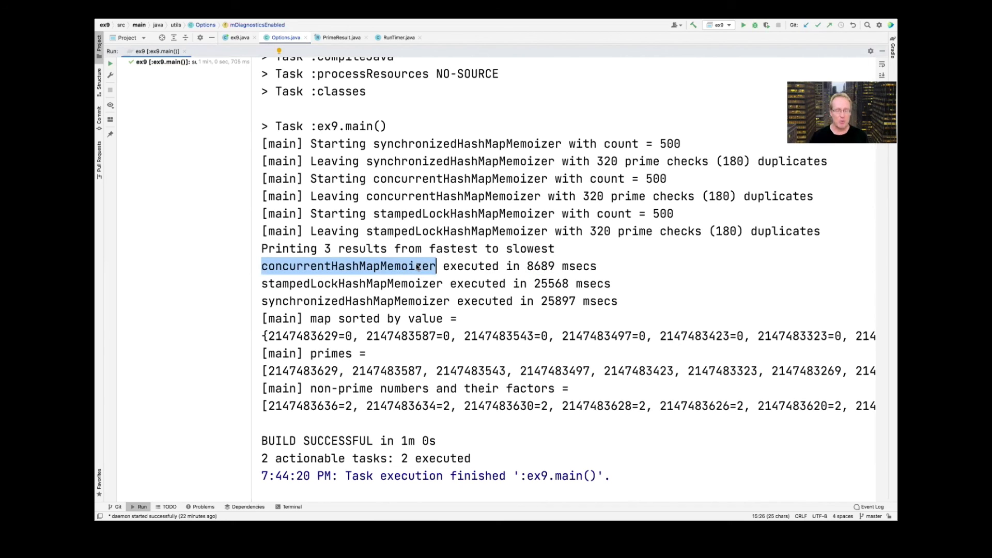